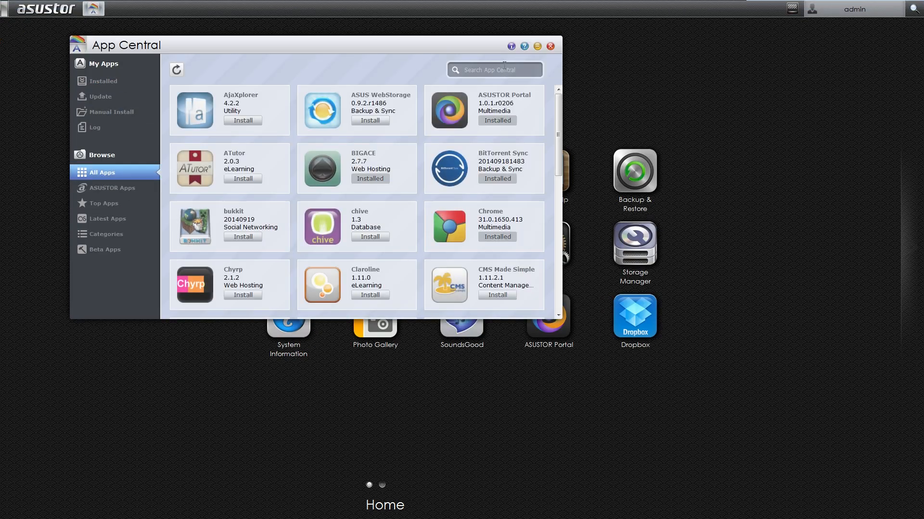
Search App Central for 'sound' and launch the installed SoundsGood player
type("sound")
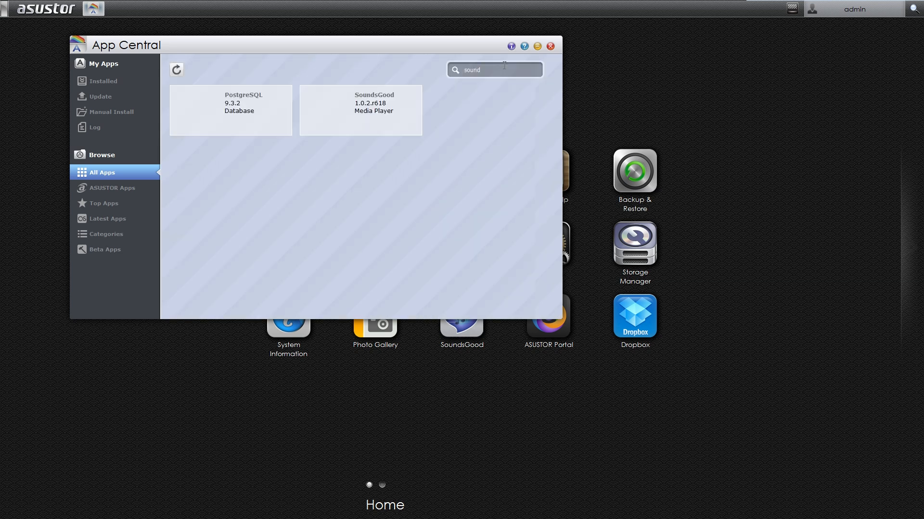
left_click(359, 110)
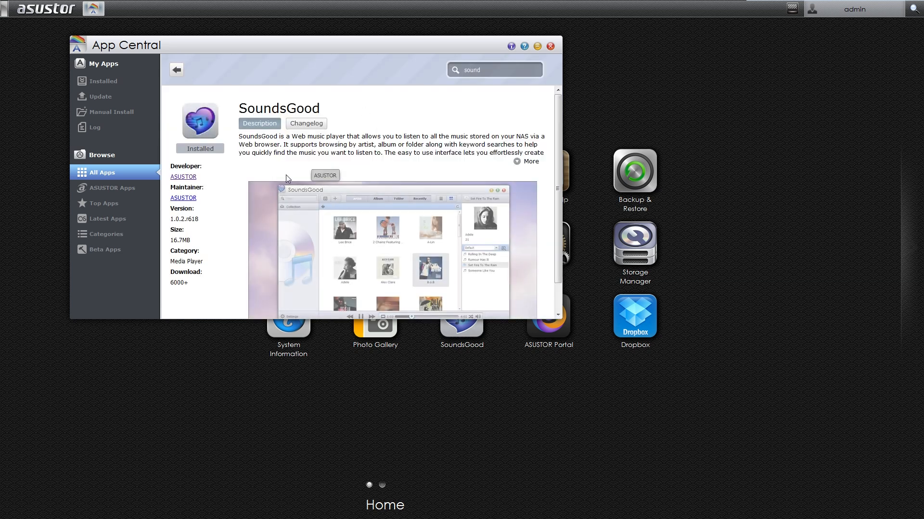
left_click(549, 47)
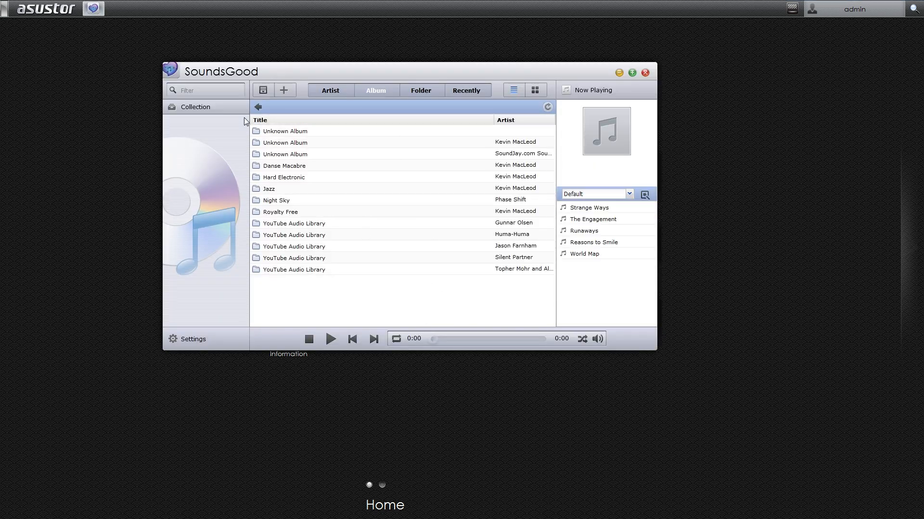
Enable local audio output and review the /NAS/Royalty Free media source folder
left_click(191, 339)
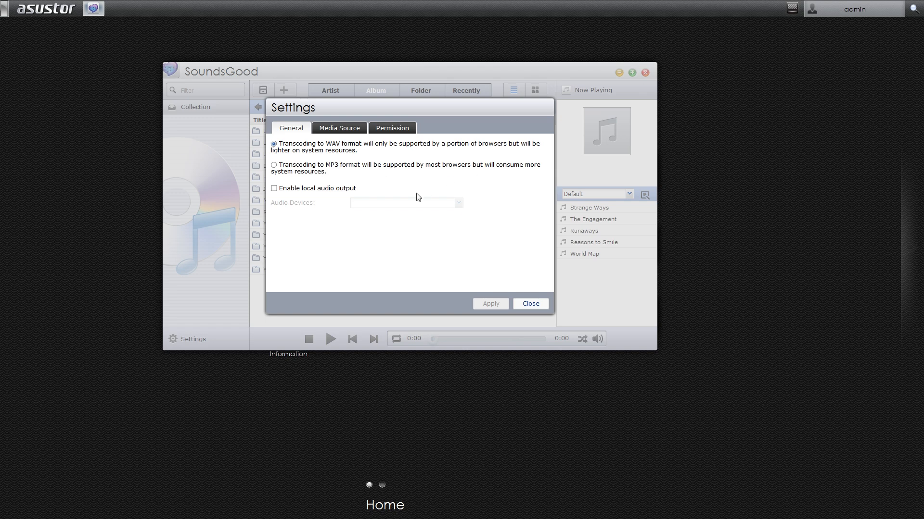
left_click(273, 187)
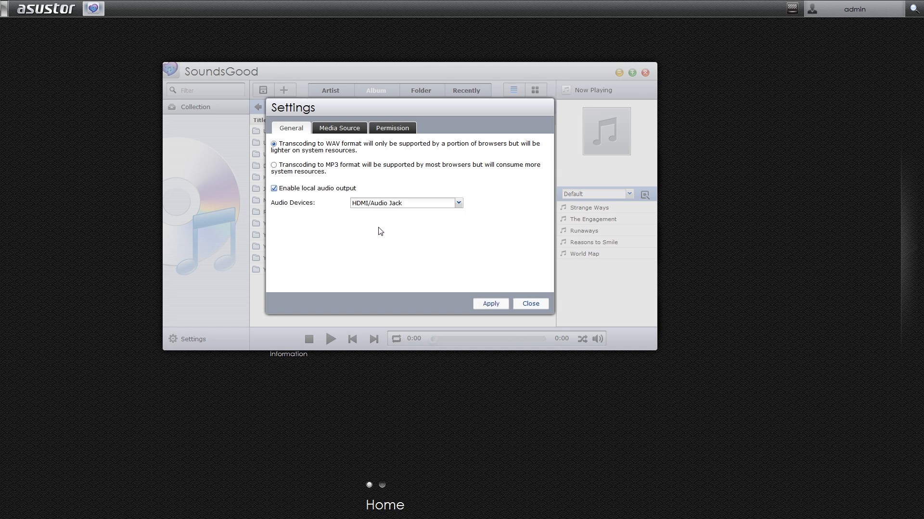
left_click(340, 128)
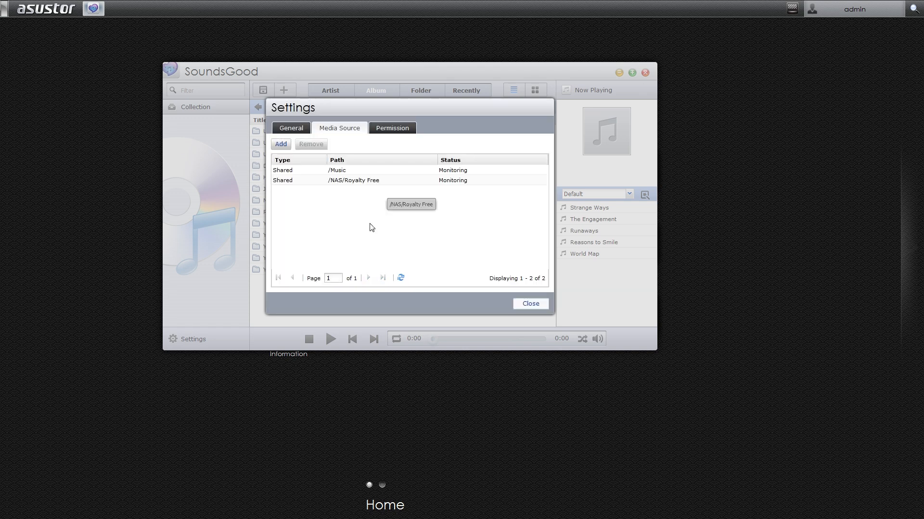
left_click(280, 143)
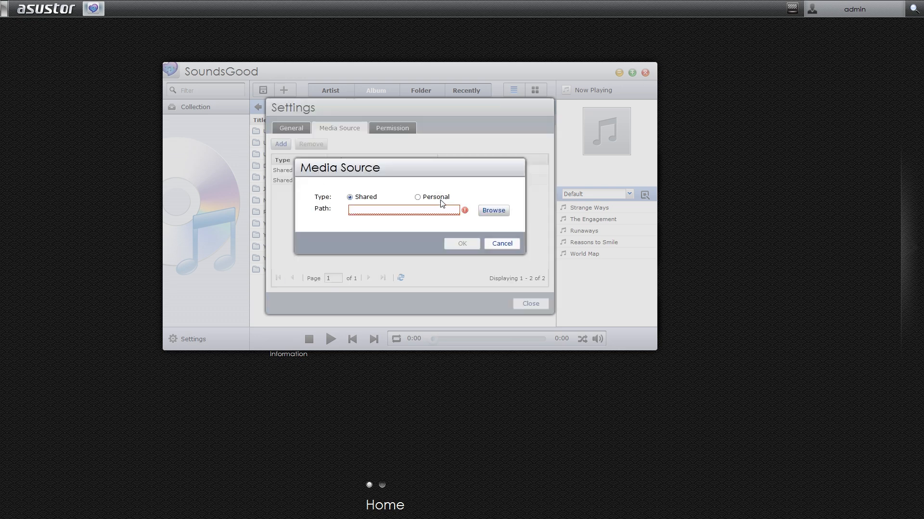
left_click(493, 211)
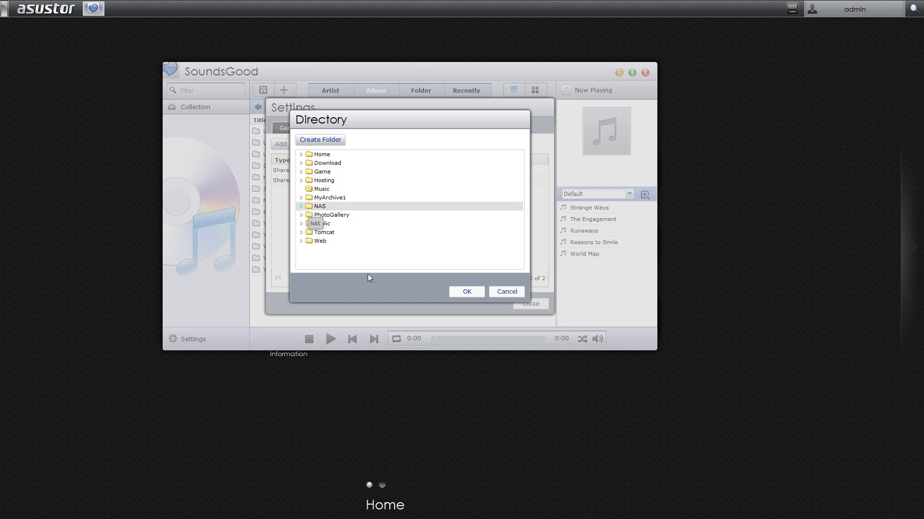
left_click(301, 206)
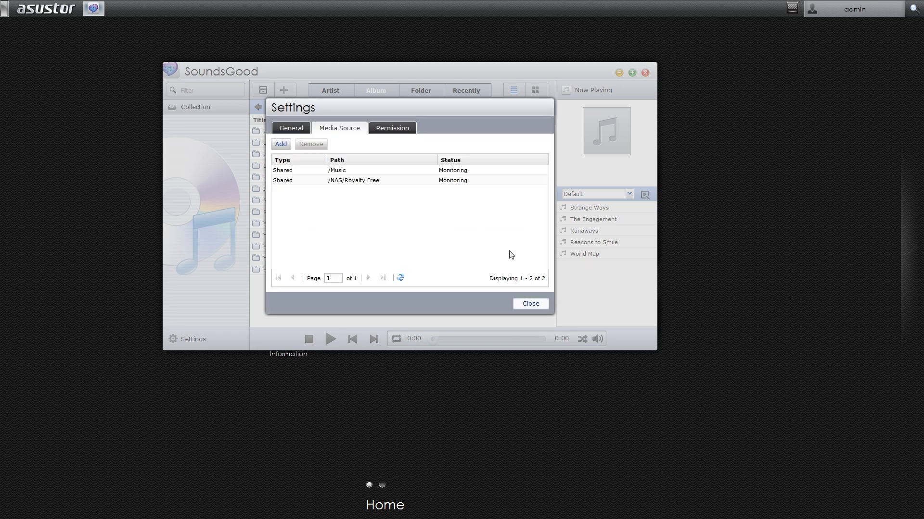
left_click(353, 180)
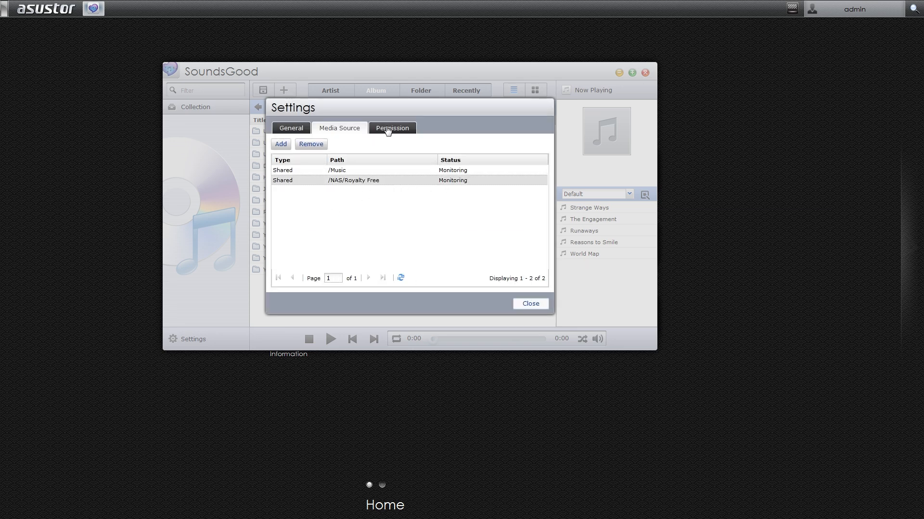
Revoke the guest user's Default collection permission, apply and close settings
left_click(391, 128)
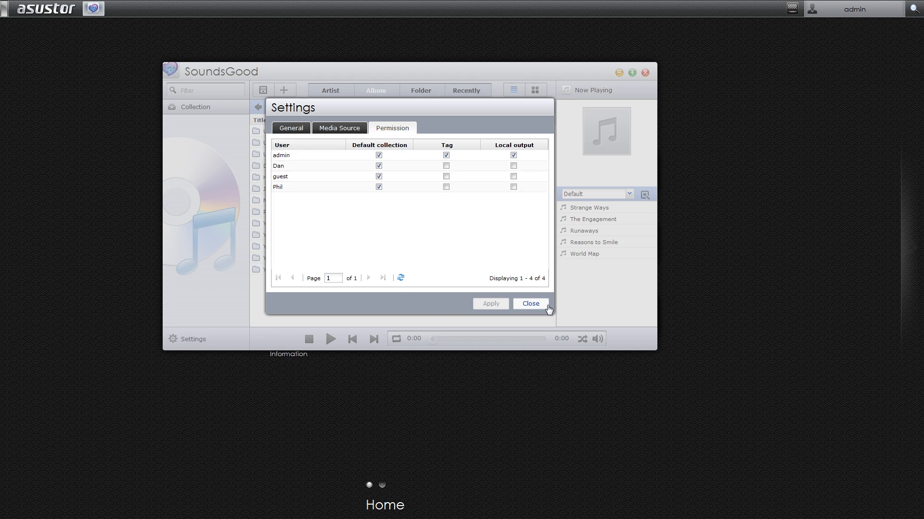
left_click(379, 176)
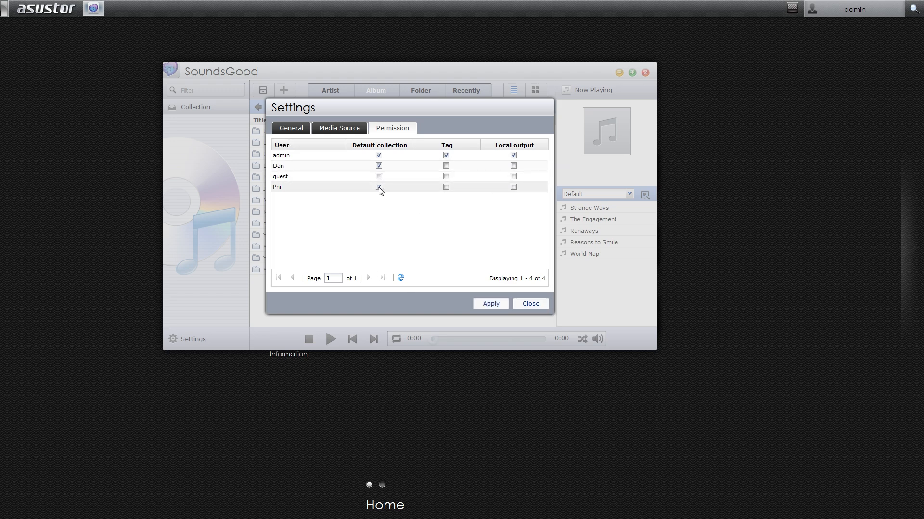
left_click(529, 303)
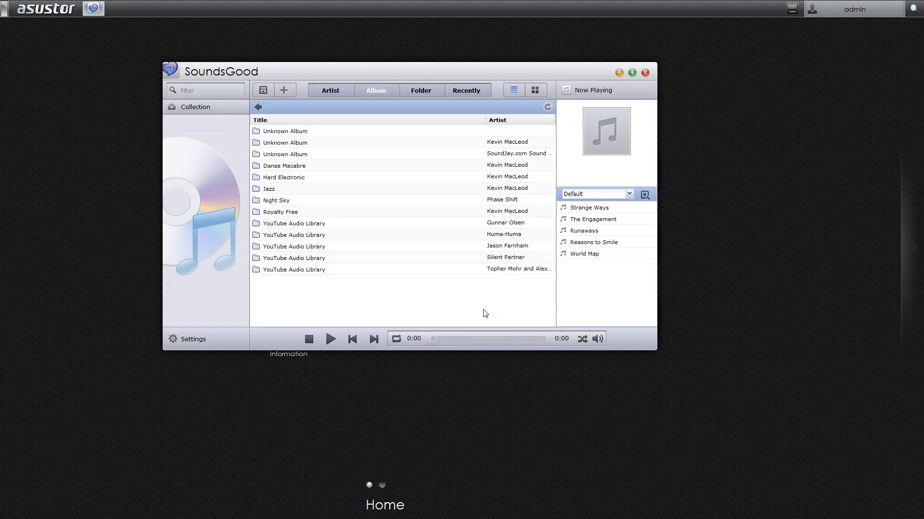
mouse_move(262, 96)
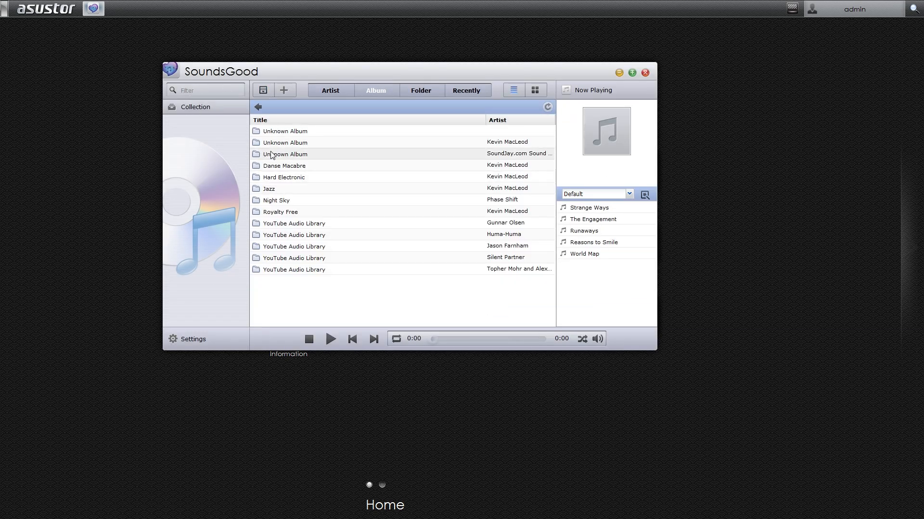
Browse the Jazz album and Kevin MacLeod's albums, returning to the artist list
double_click(269, 188)
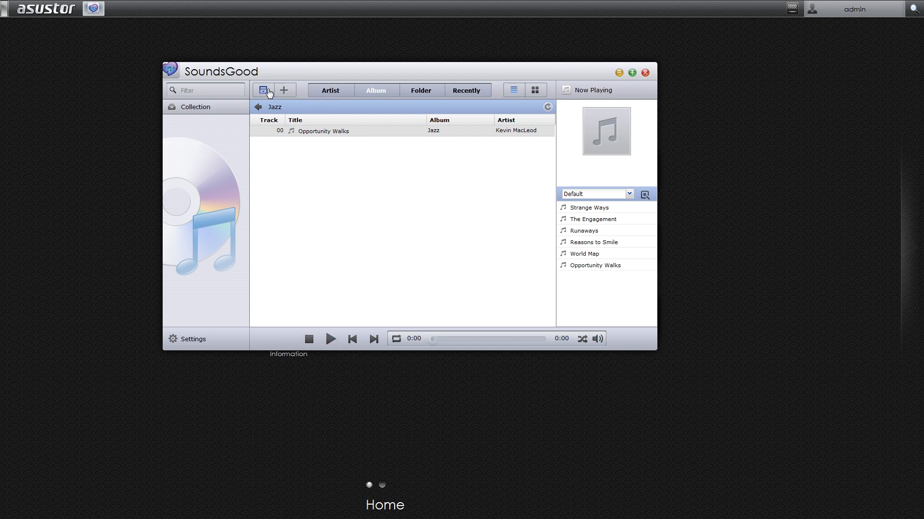
left_click(263, 90)
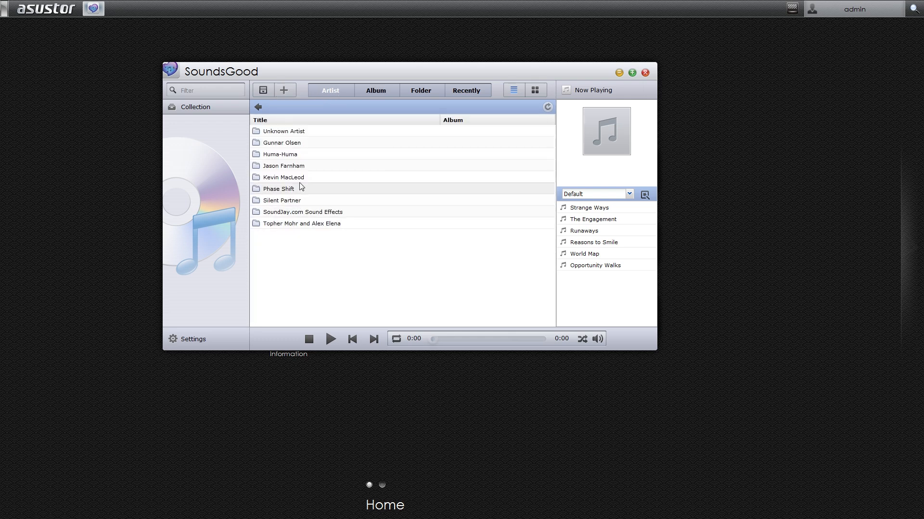
double_click(282, 177)
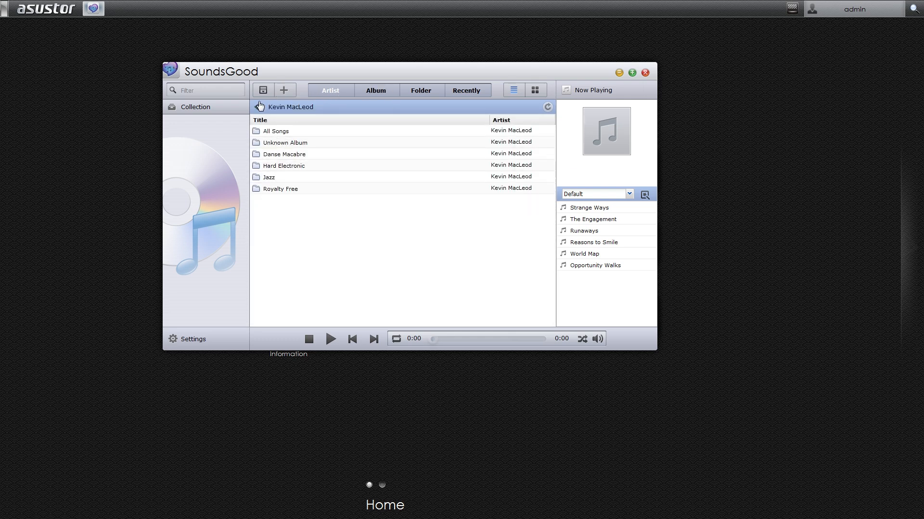
left_click(534, 91)
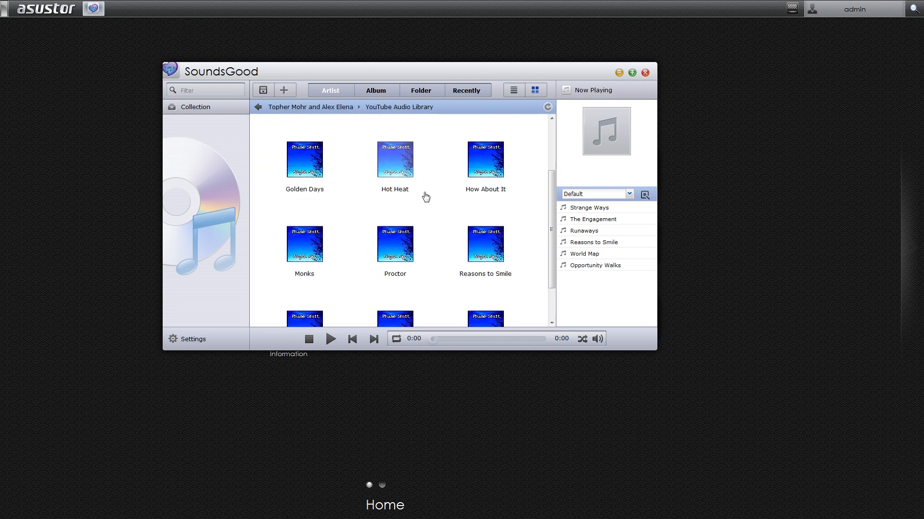
Play Stalling, then Strange Ways from the Default playlist, then Venice Beach
double_click(394, 280)
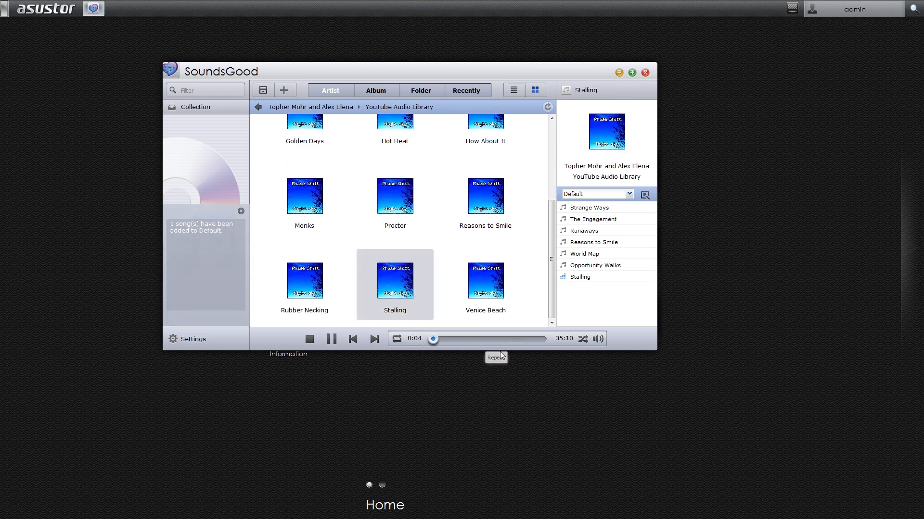
mouse_move(566, 344)
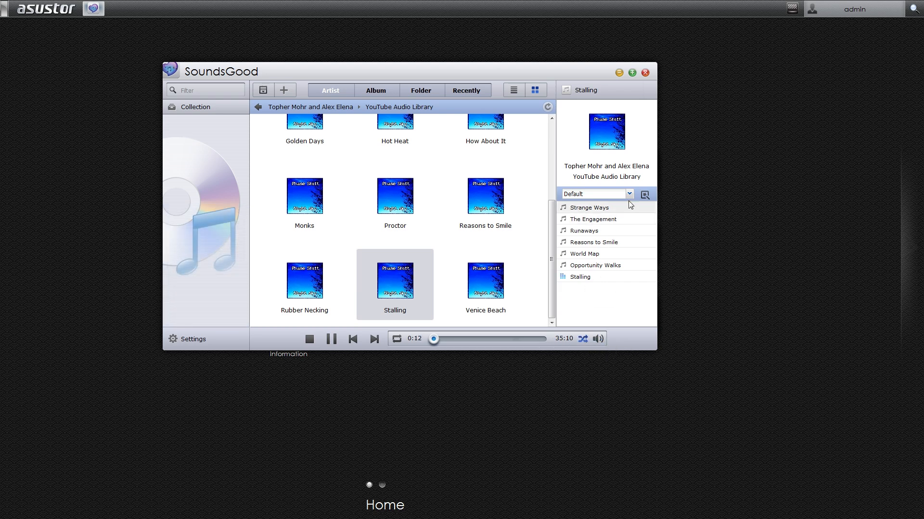
left_click(644, 193)
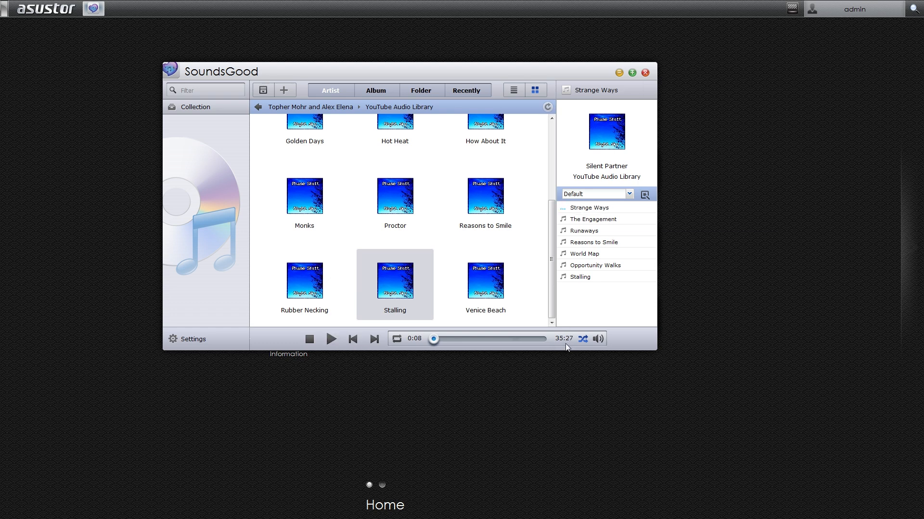
left_click(598, 338)
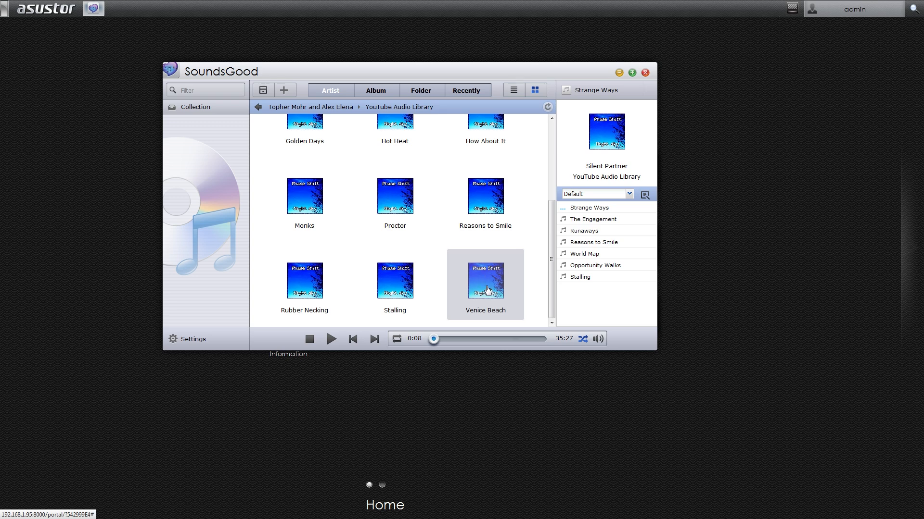
double_click(485, 280)
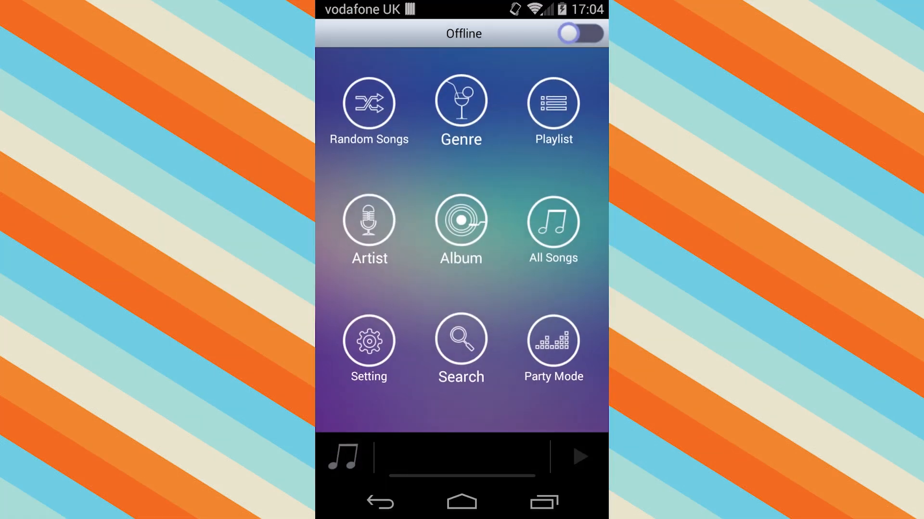
Leave offline mode, find the TechteamGB server and log in as admin
left_click(579, 33)
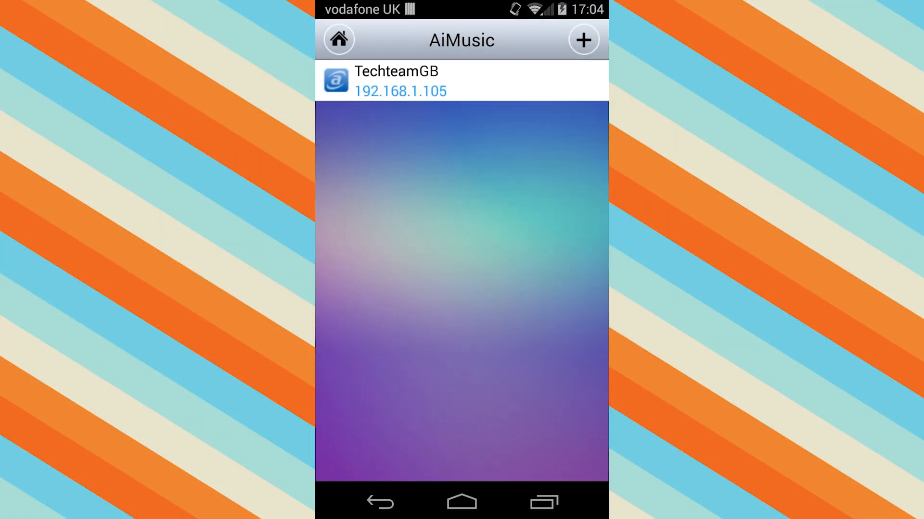
left_click(400, 81)
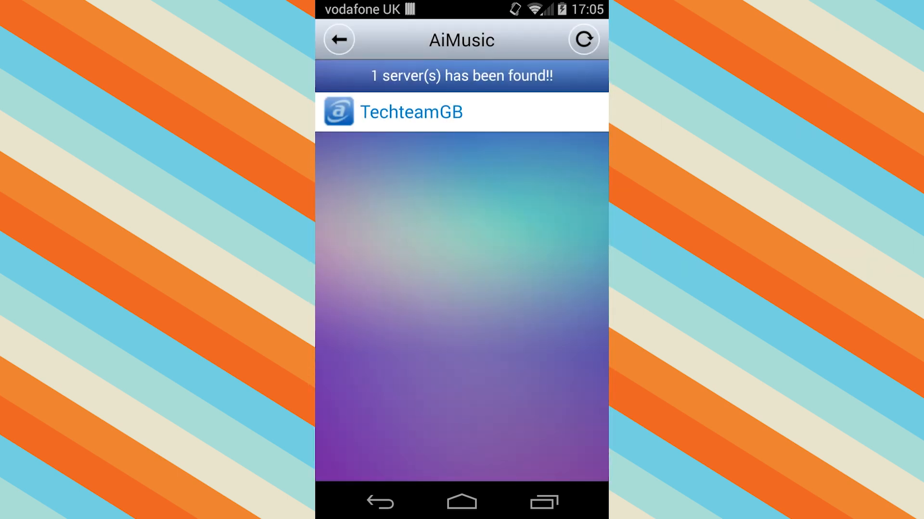
left_click(411, 111)
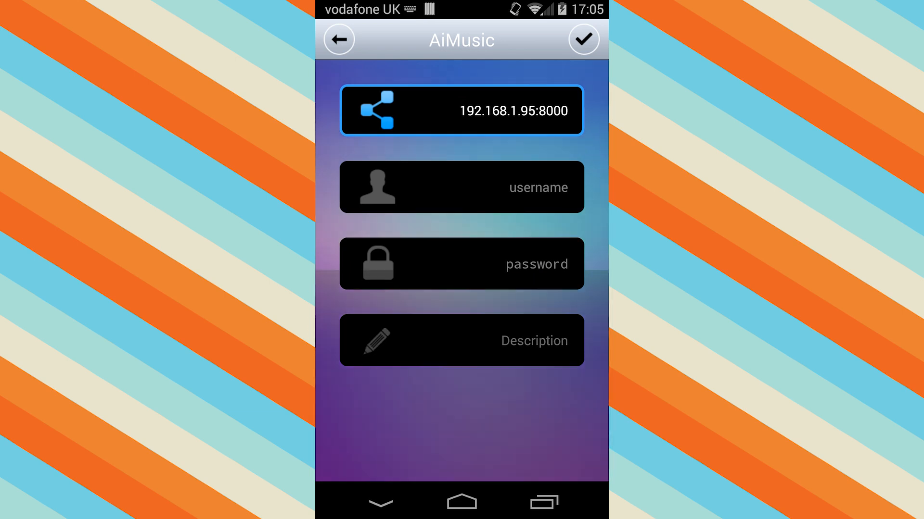
type("adm")
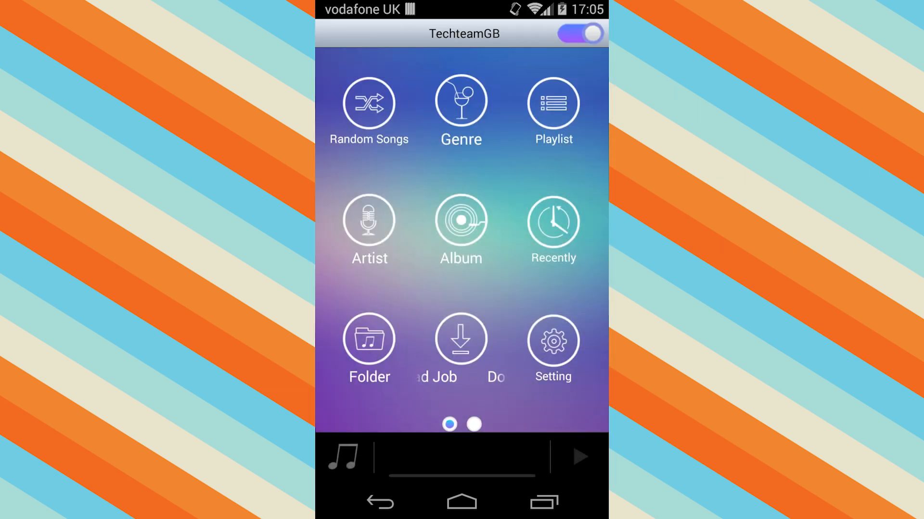
Browse the server's artists and open Jason Farnham, then go back
left_click(368, 229)
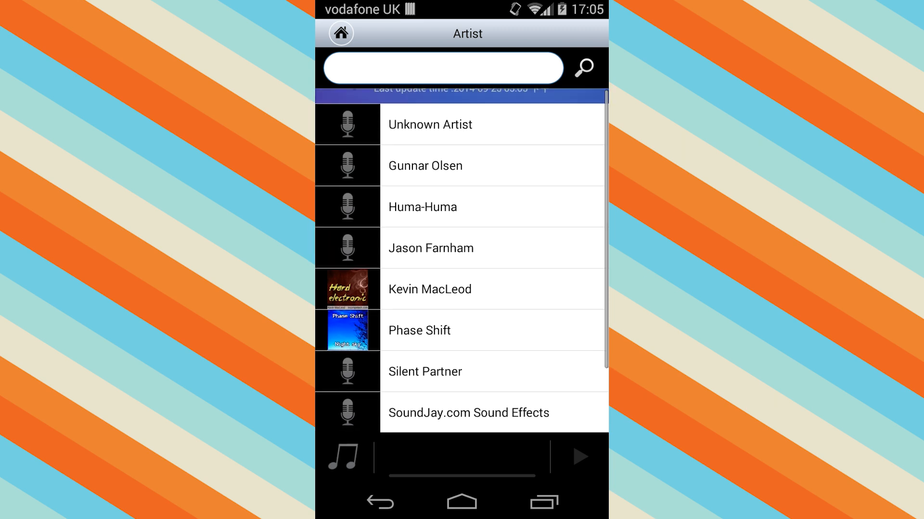
left_click(430, 248)
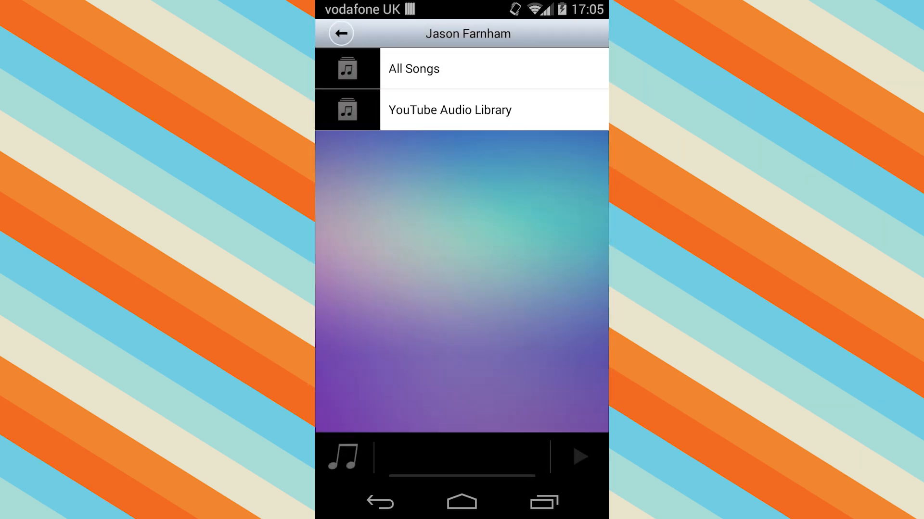
left_click(449, 110)
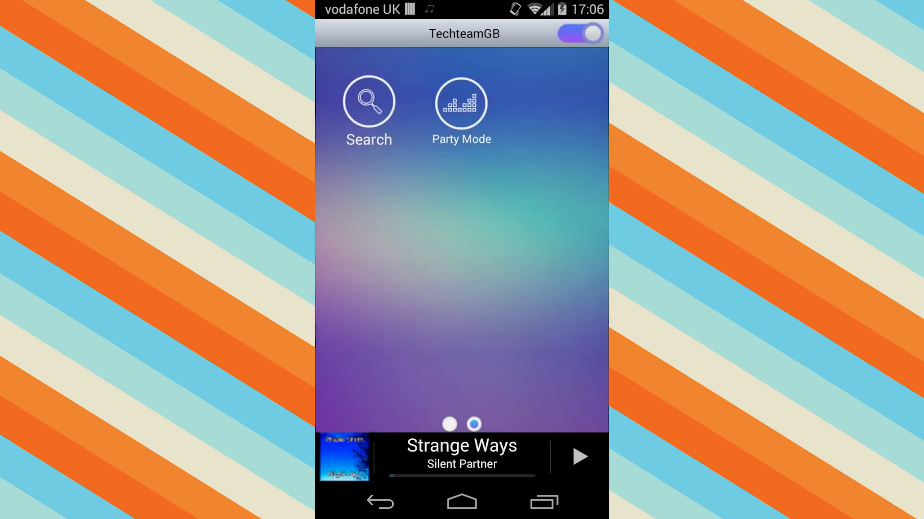
Browse the Folder view, queue a song for download and show the Download Job list
left_click(368, 100)
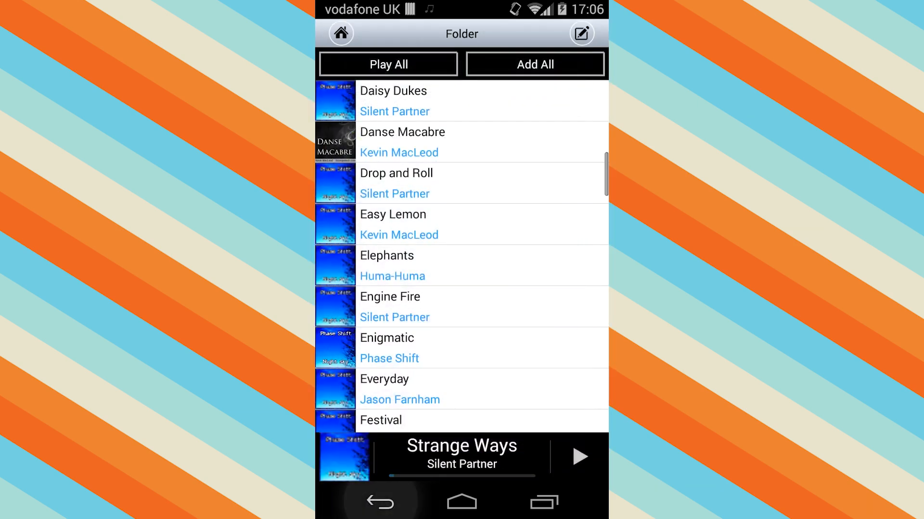
scroll("down", 3)
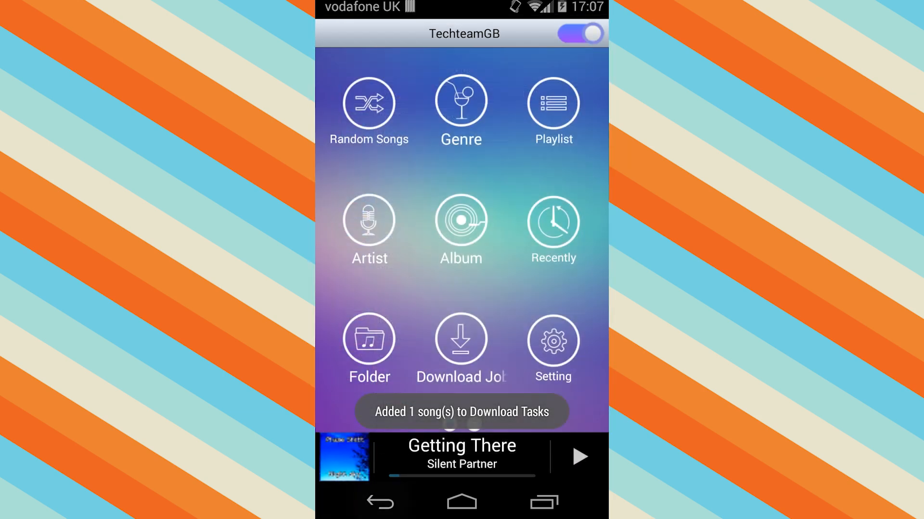
left_click(461, 341)
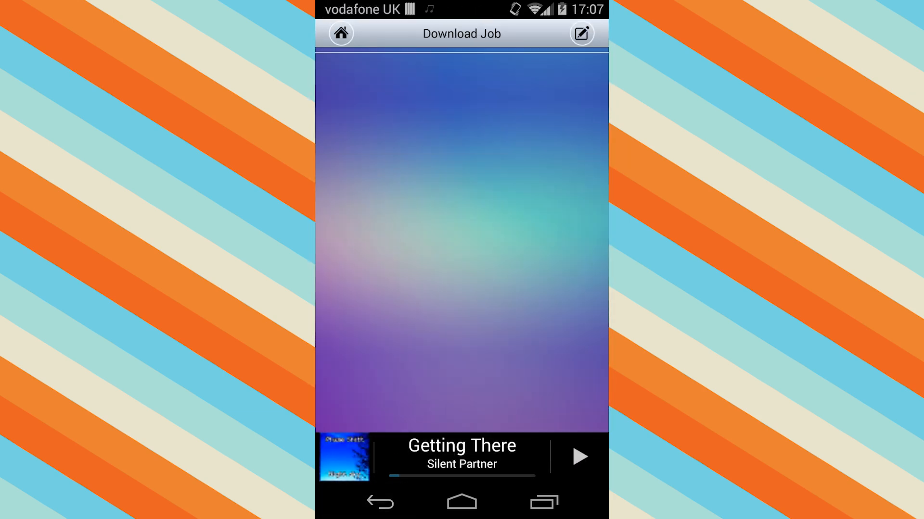